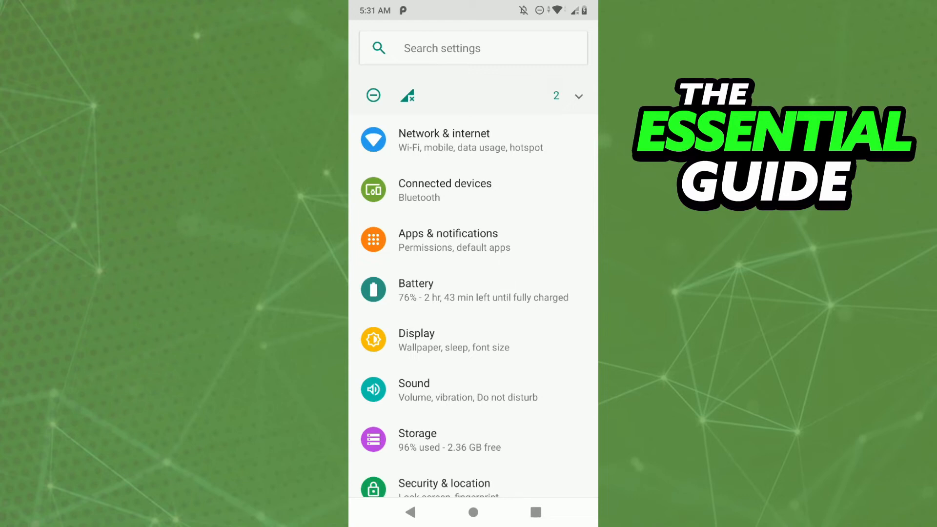
# Force-stop WhatsApp from its App info page so Force Stop becomes greyed out.
pyautogui.click(447, 240)
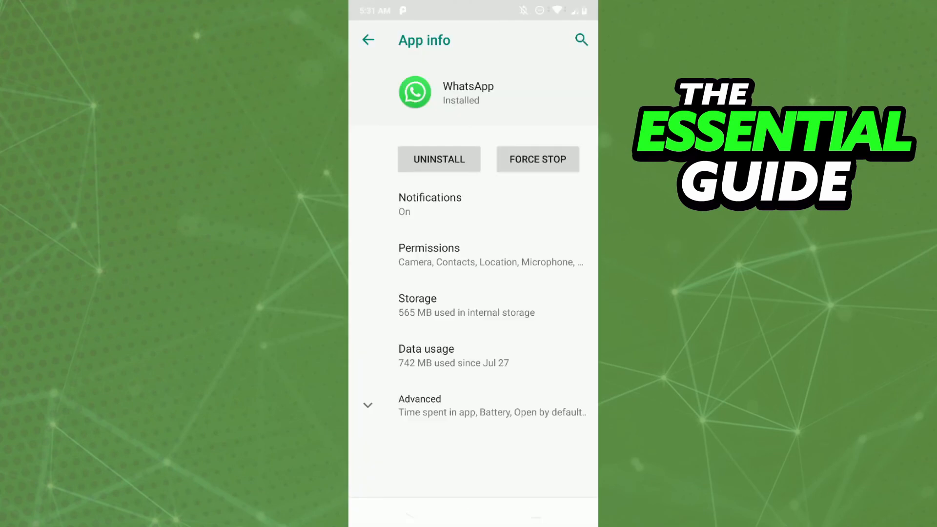
pyautogui.click(537, 159)
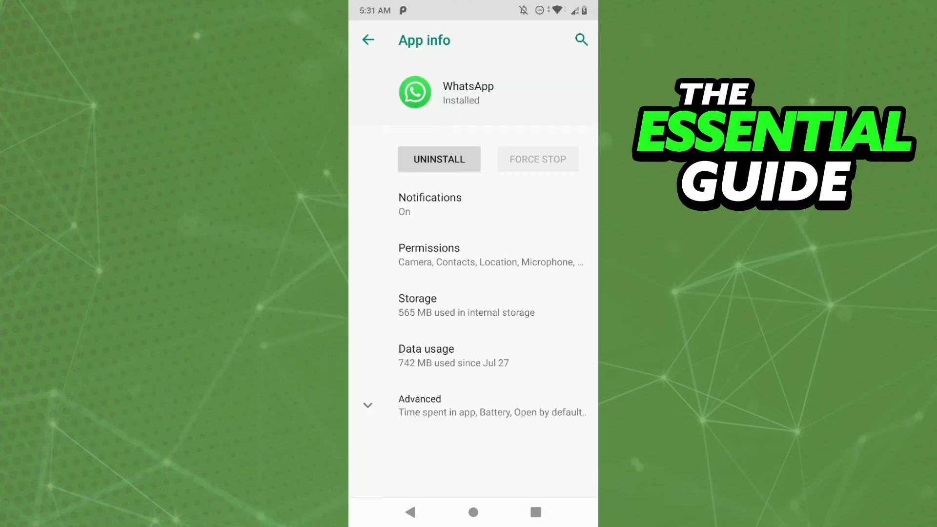